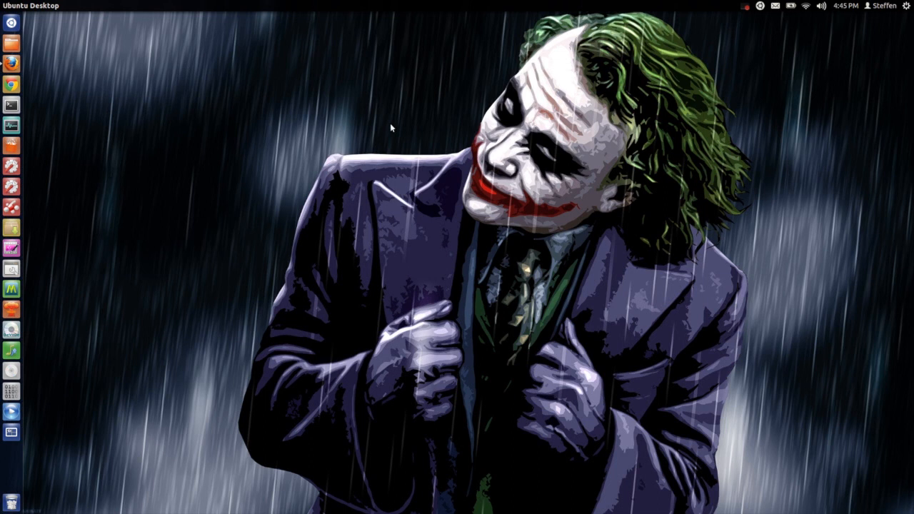
pyautogui.moveTo(386, 115)
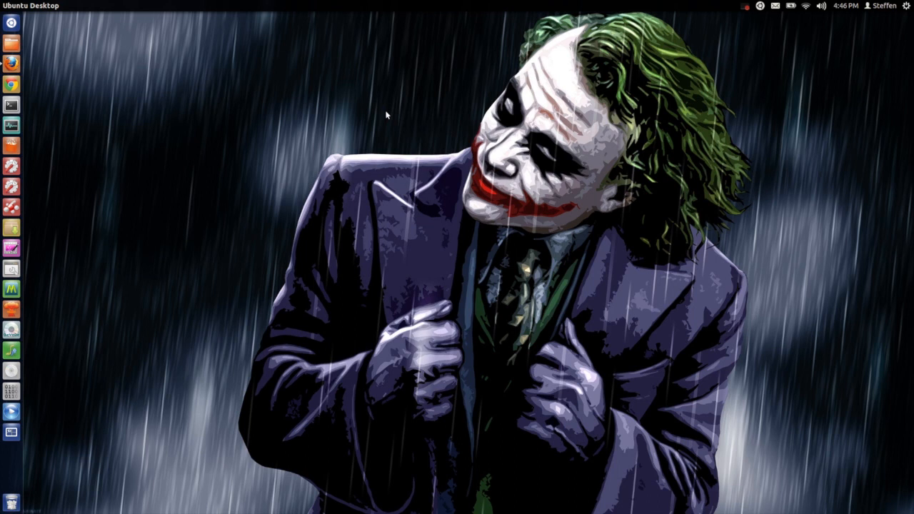
pyautogui.moveTo(300, 119)
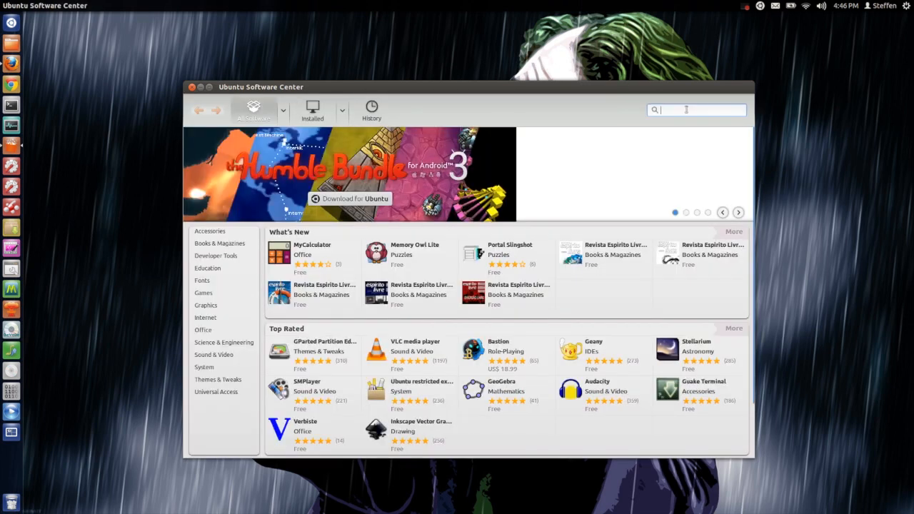
# - Search 'wine', confirm Wine Windows Program Loader is installed, and close the Software Center
pyautogui.write('wine')
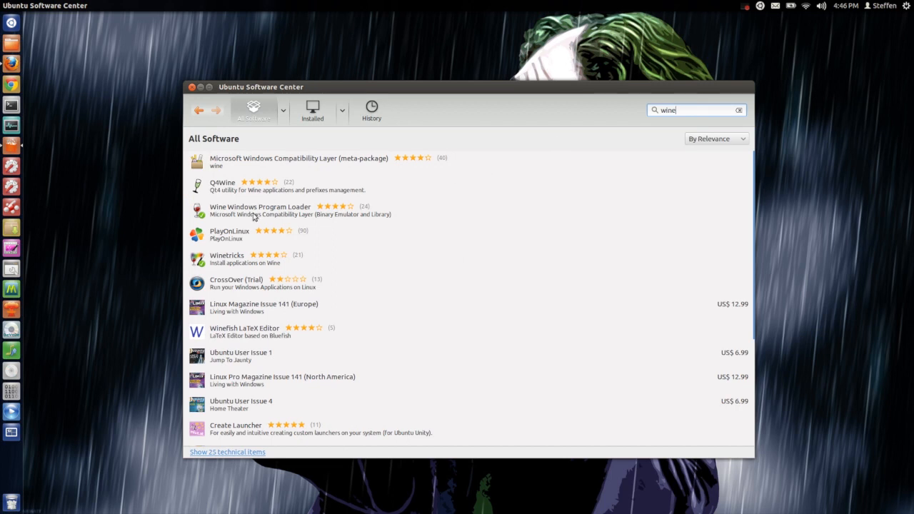
pyautogui.click(260, 210)
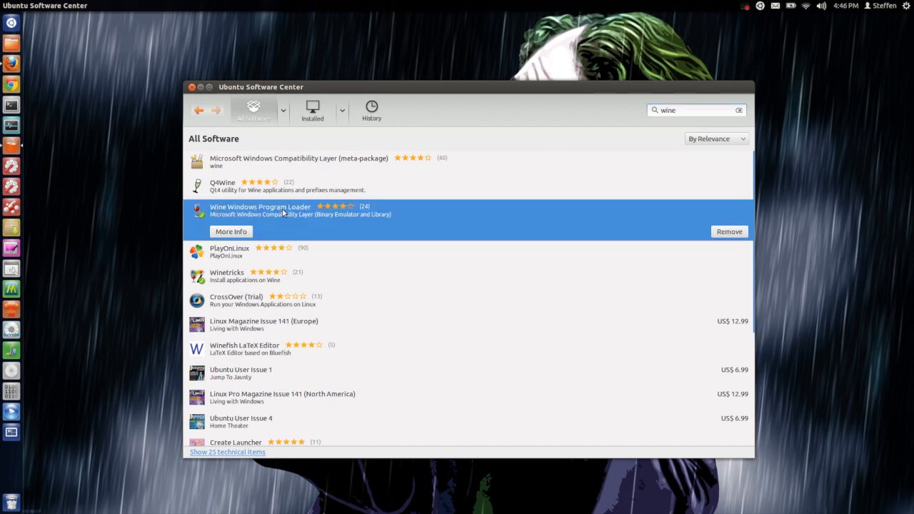
pyautogui.moveTo(291, 214)
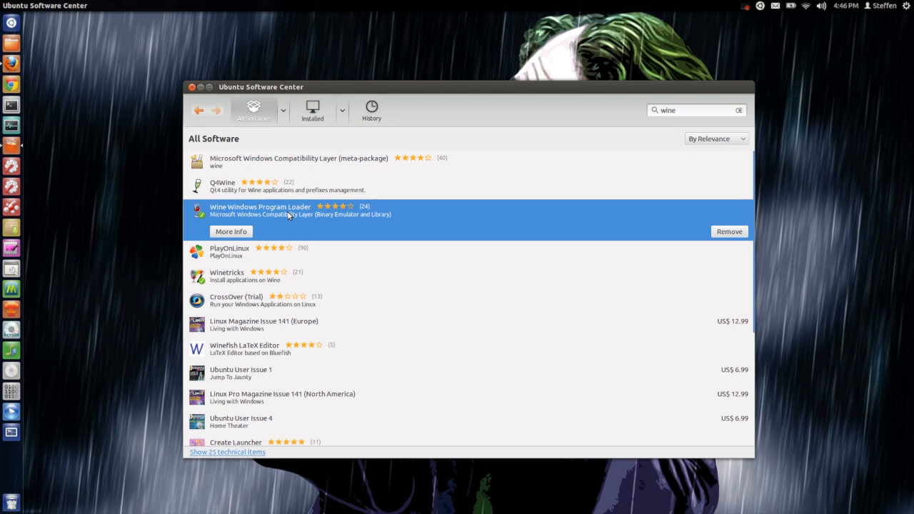
pyautogui.click(193, 86)
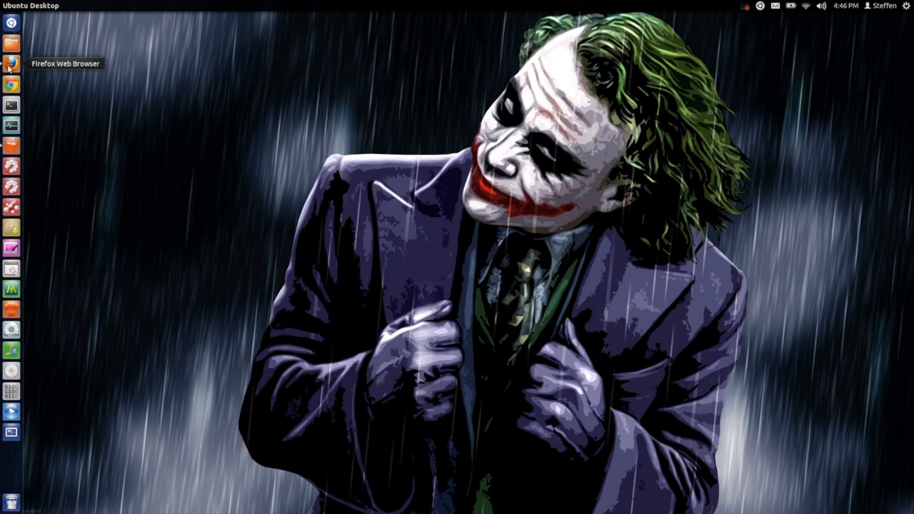
# - Download SteamInstall.msi from the Steam store in Firefox and open it with Wine
pyautogui.click(11, 64)
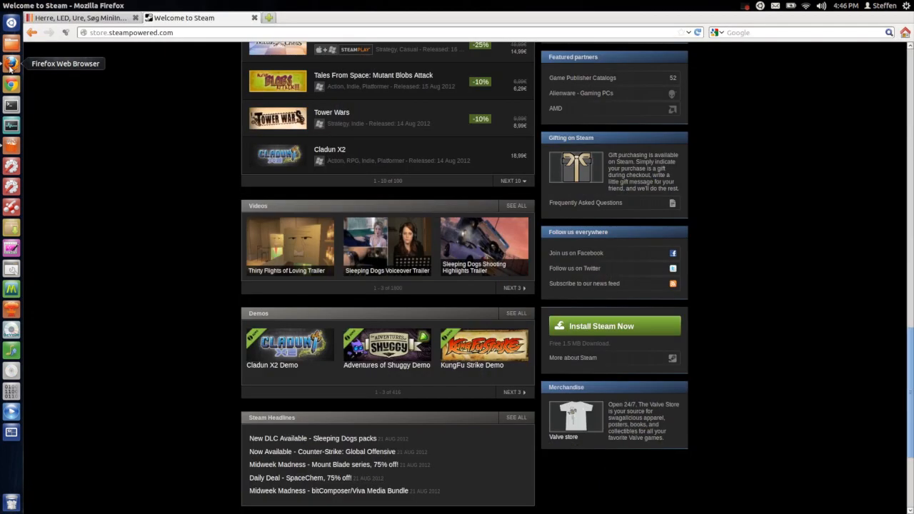
pyautogui.moveTo(80, 87)
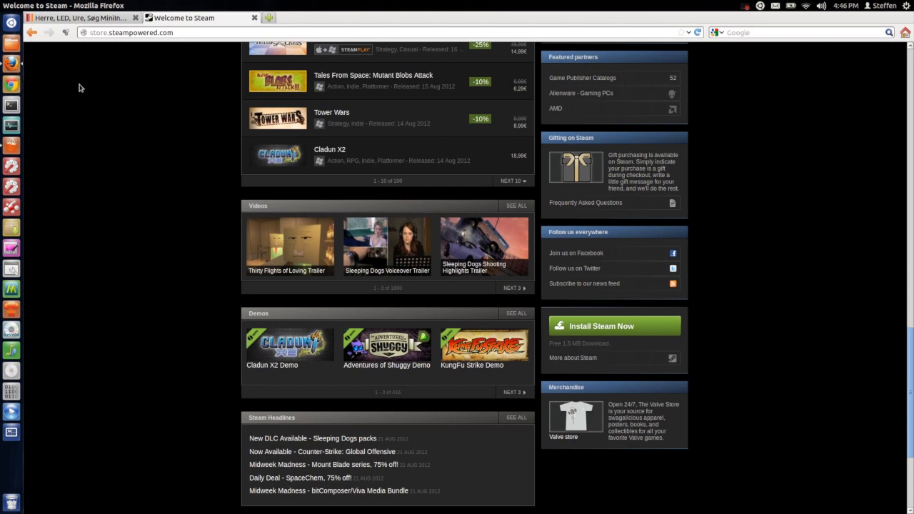
pyautogui.moveTo(213, 97)
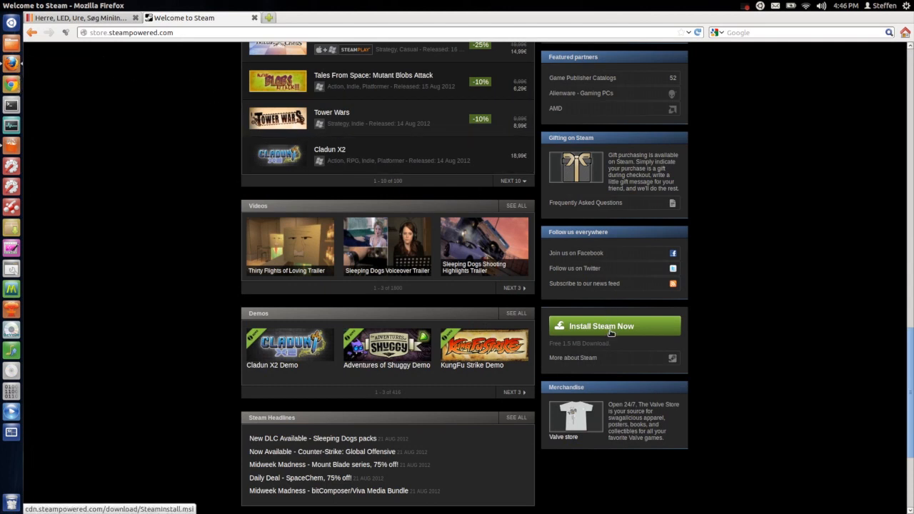
pyautogui.click(601, 326)
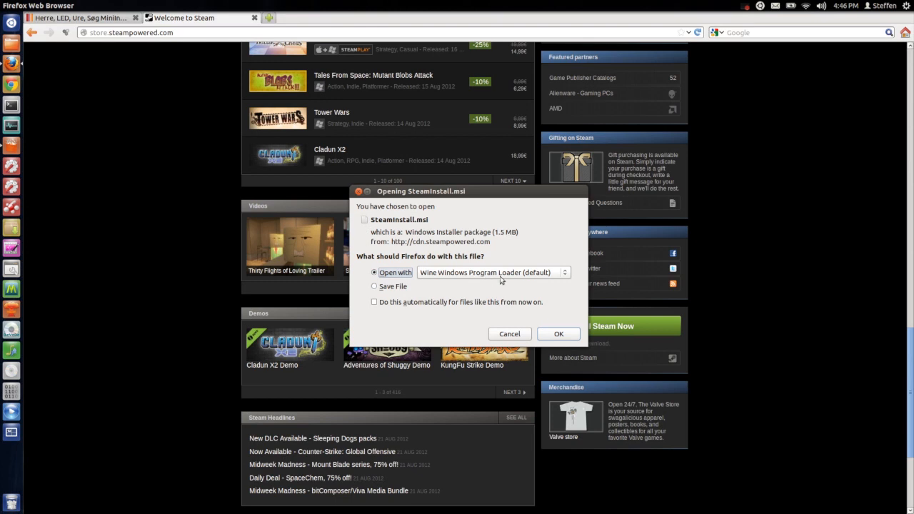
pyautogui.click(559, 334)
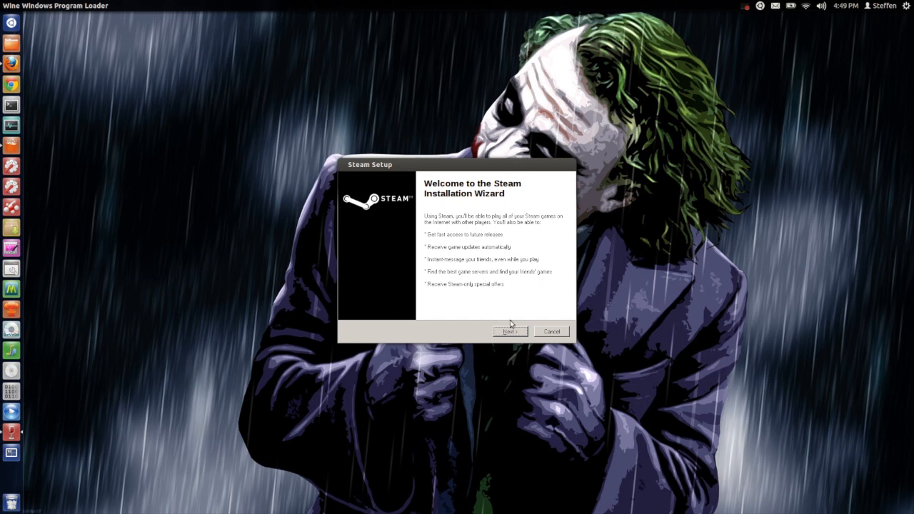
# - Accept the Steam license agreement and keep the default connection speed
pyautogui.click(509, 331)
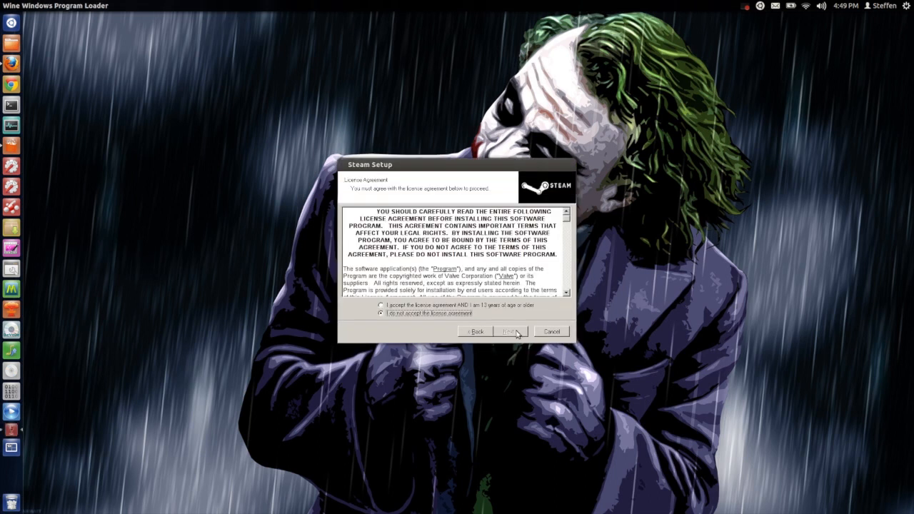
pyautogui.click(381, 305)
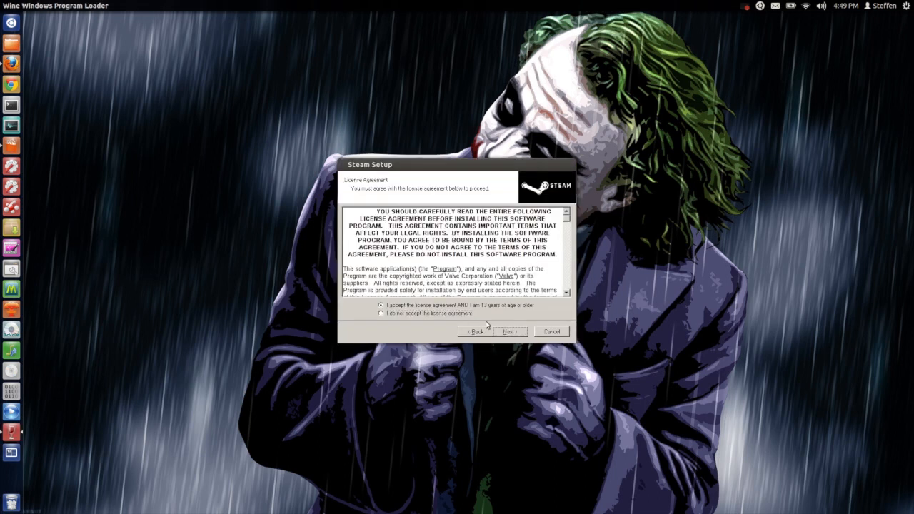
pyautogui.click(509, 330)
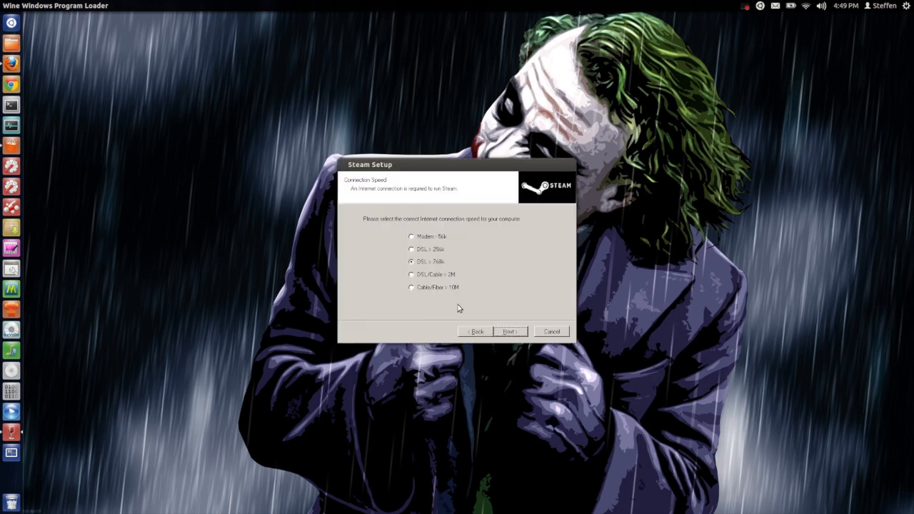
pyautogui.moveTo(420, 282)
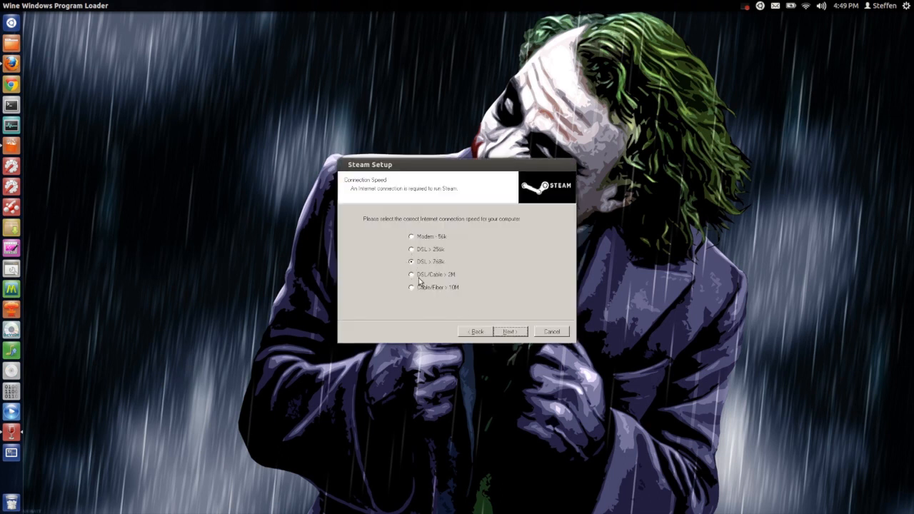
pyautogui.click(412, 287)
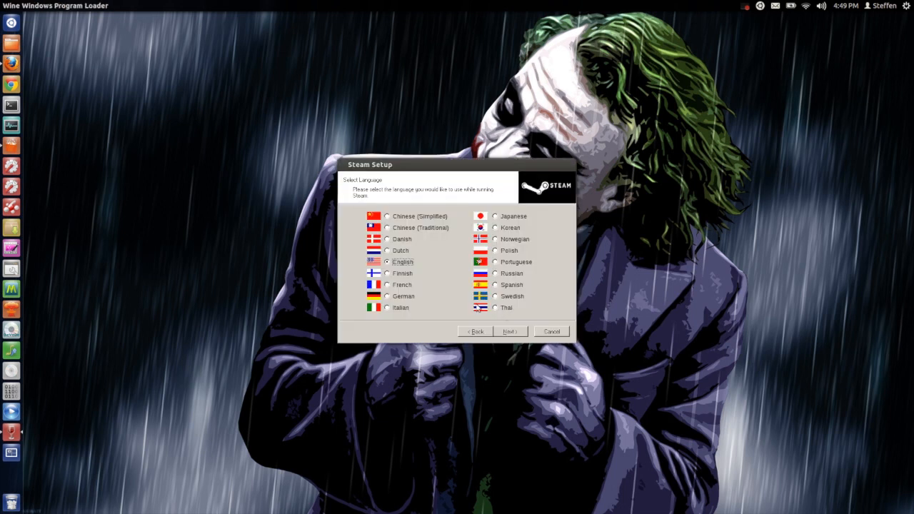
pyautogui.moveTo(524, 325)
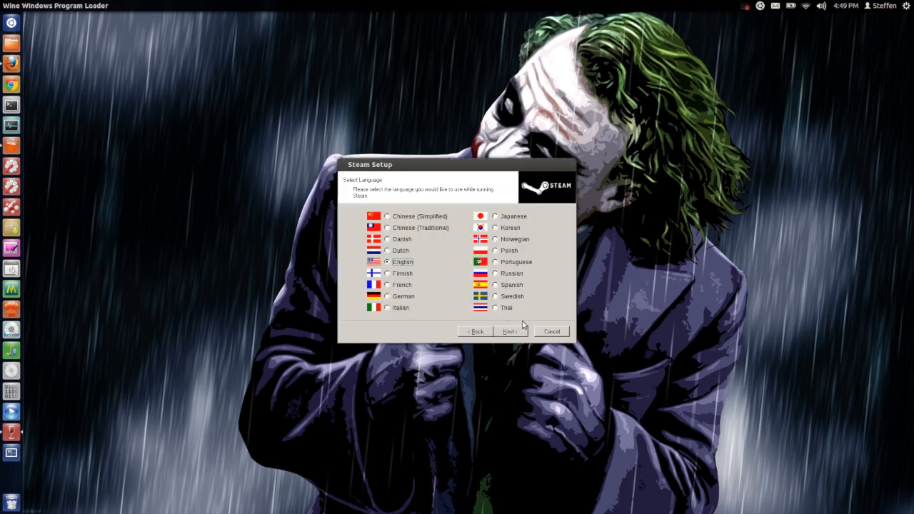
# - Keep English as the Steam Setup language and continue to the destination folder
pyautogui.click(511, 331)
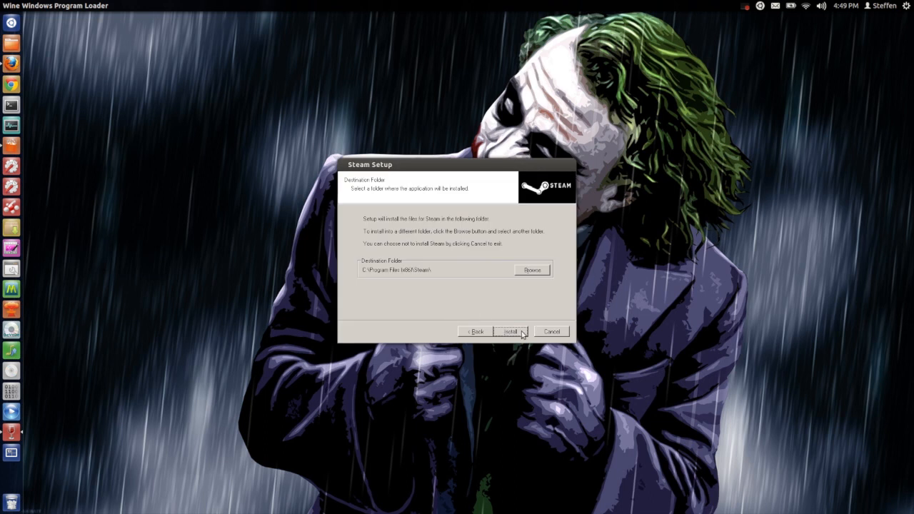
pyautogui.moveTo(398, 292)
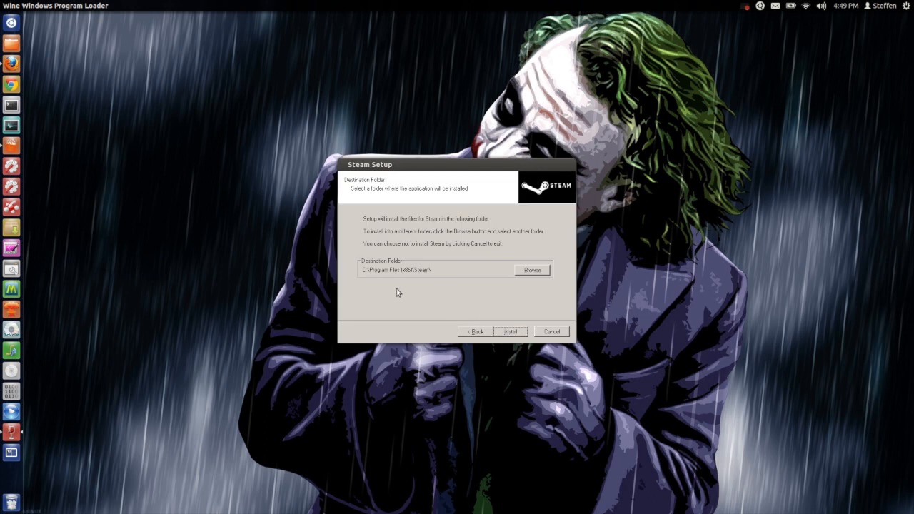
pyautogui.moveTo(405, 286)
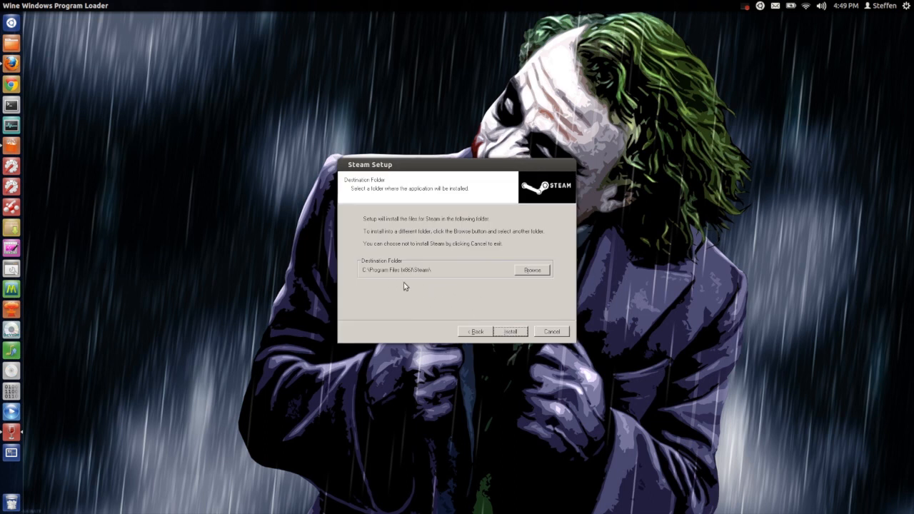
pyautogui.moveTo(409, 287)
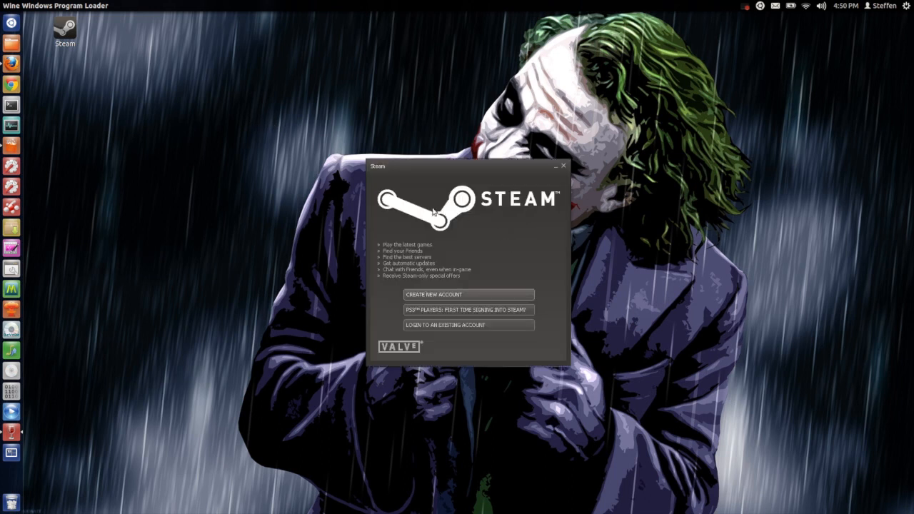
pyautogui.moveTo(528, 222)
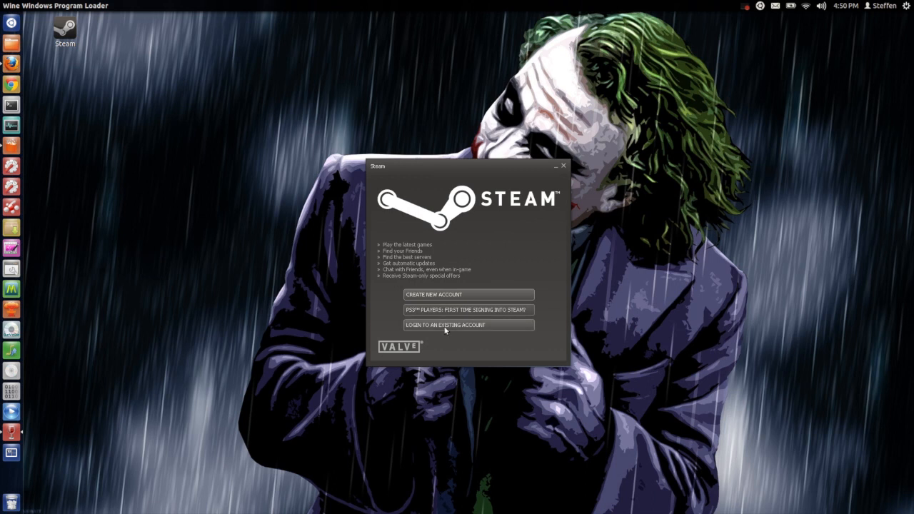
# - Choose 'Login to an existing account' in the Steam welcome window
pyautogui.click(446, 325)
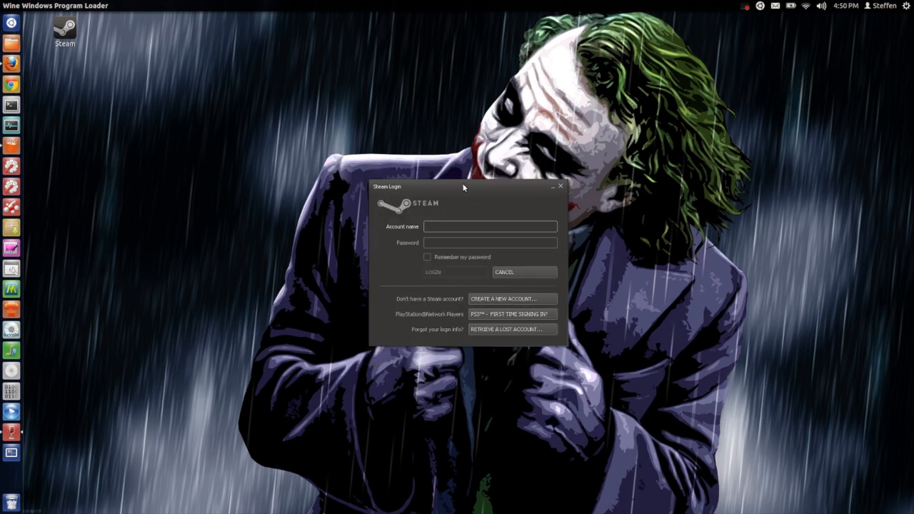
pyautogui.write('ubi')
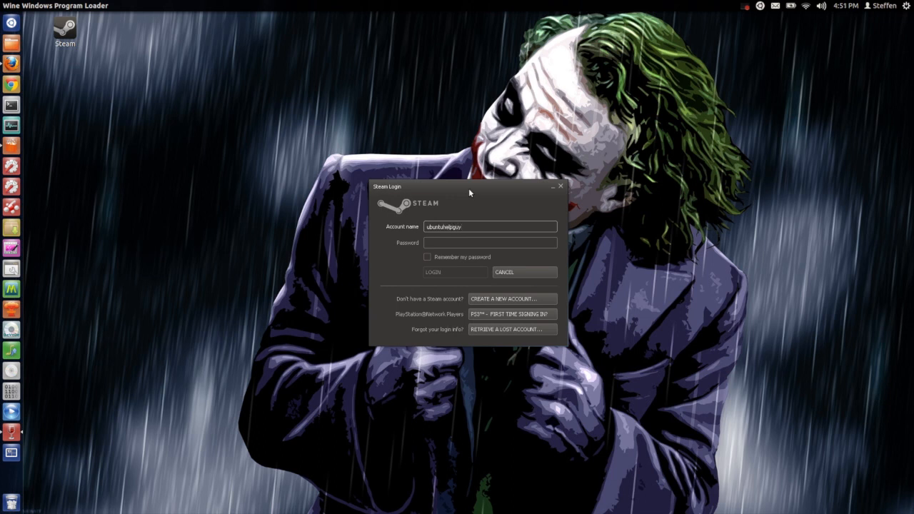
pyautogui.click(491, 243)
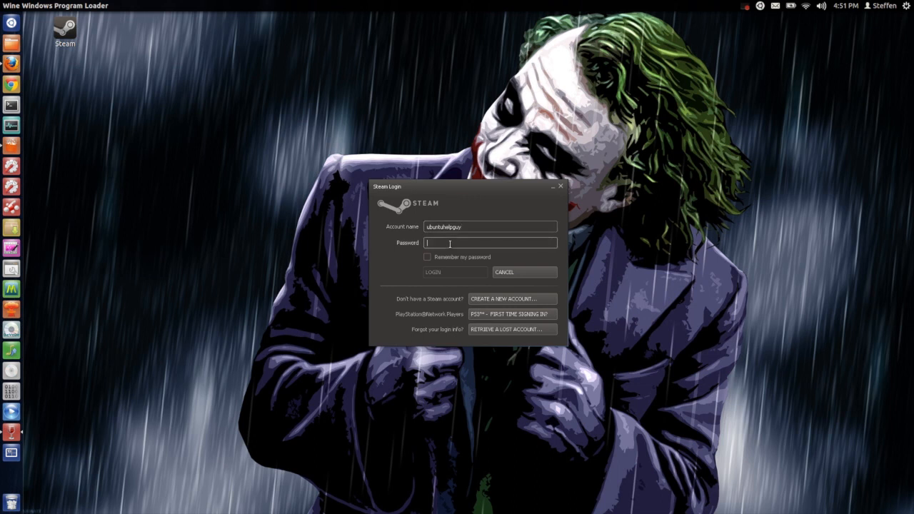